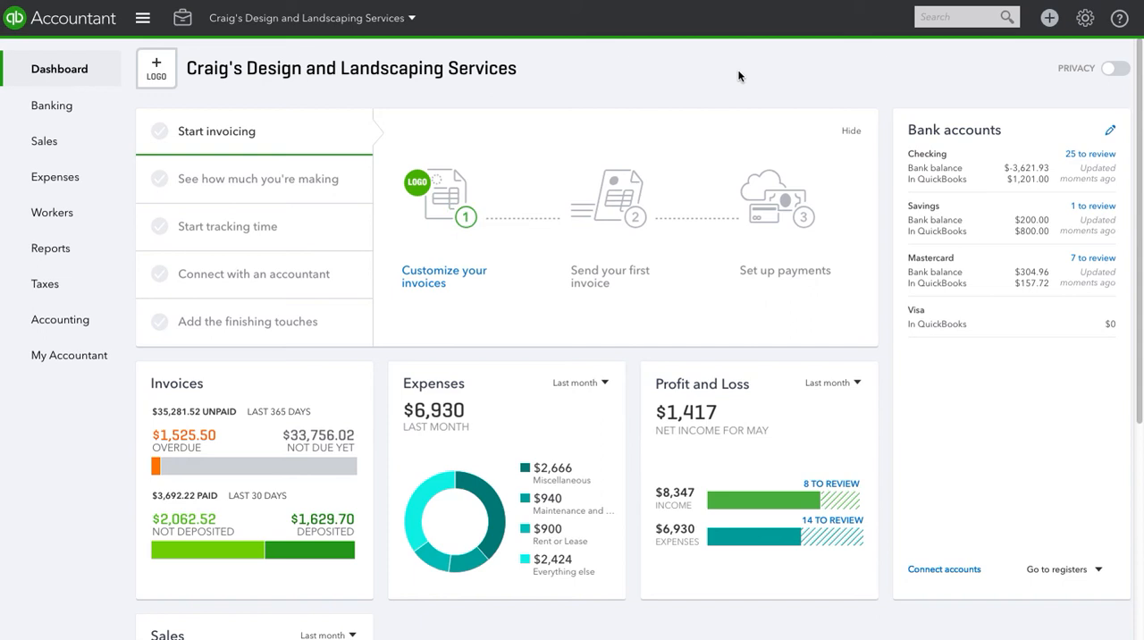
{"action": "mouse_move", "coordinate": [661, 99]}
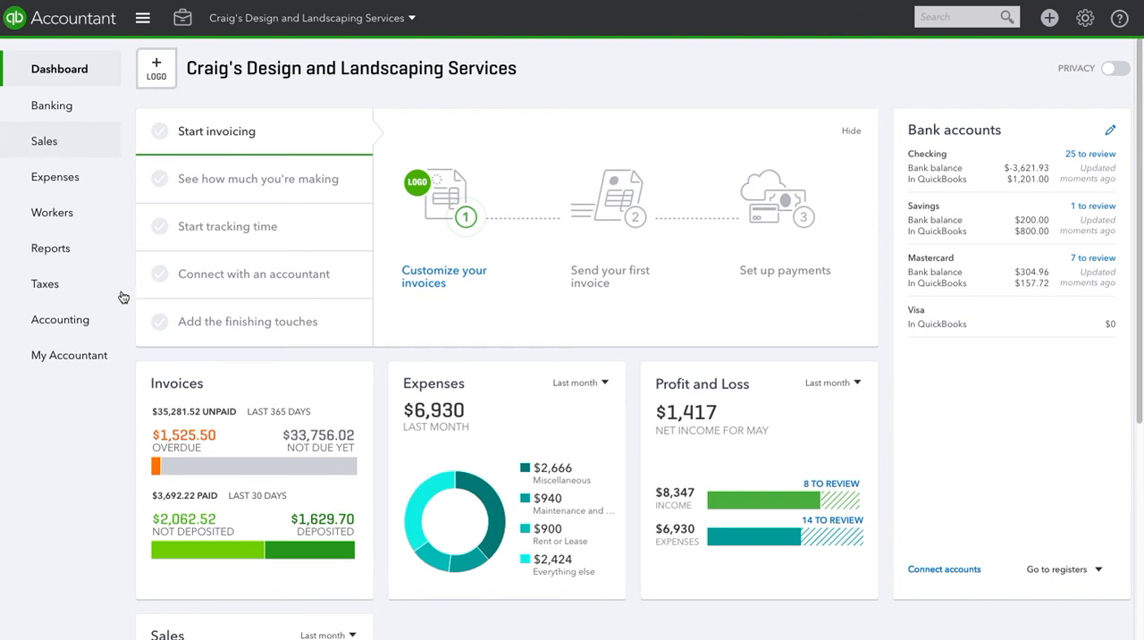
{"action": "mouse_move", "coordinate": [143, 289]}
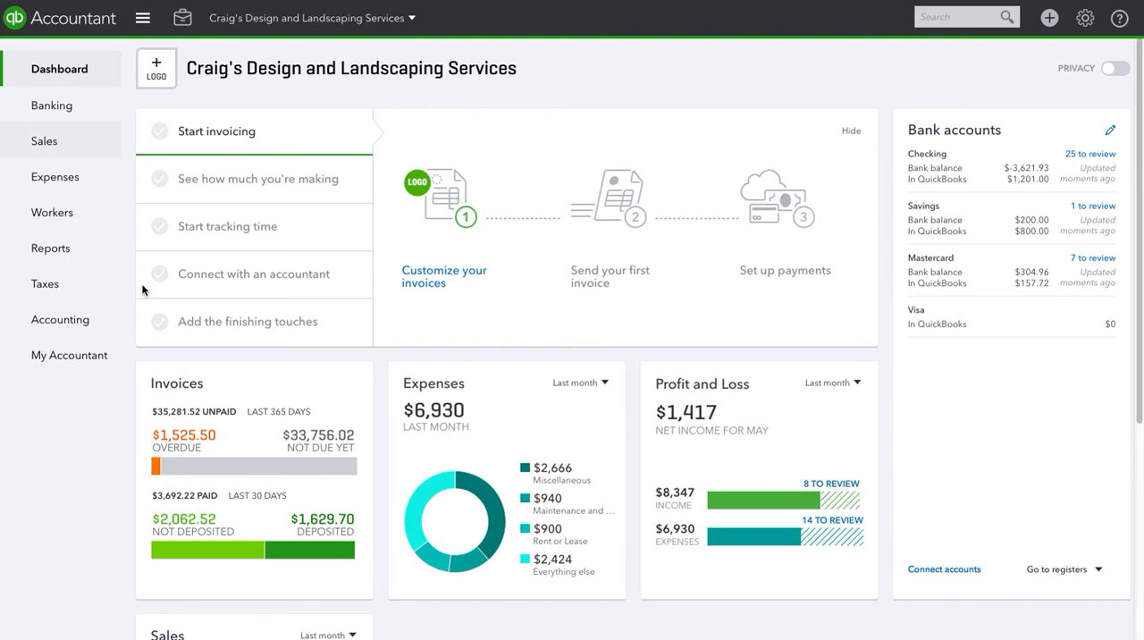
Step: Show the company's Invoices list from the Sales area
{"action": "left_click", "coordinate": [43, 139]}
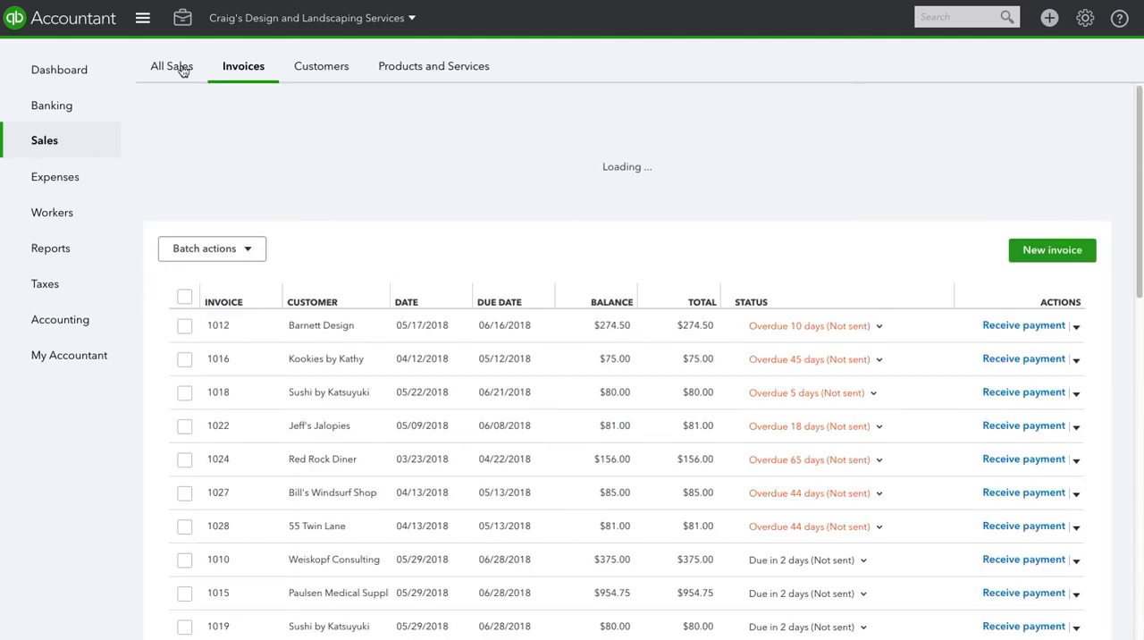
{"action": "left_click", "coordinate": [243, 65]}
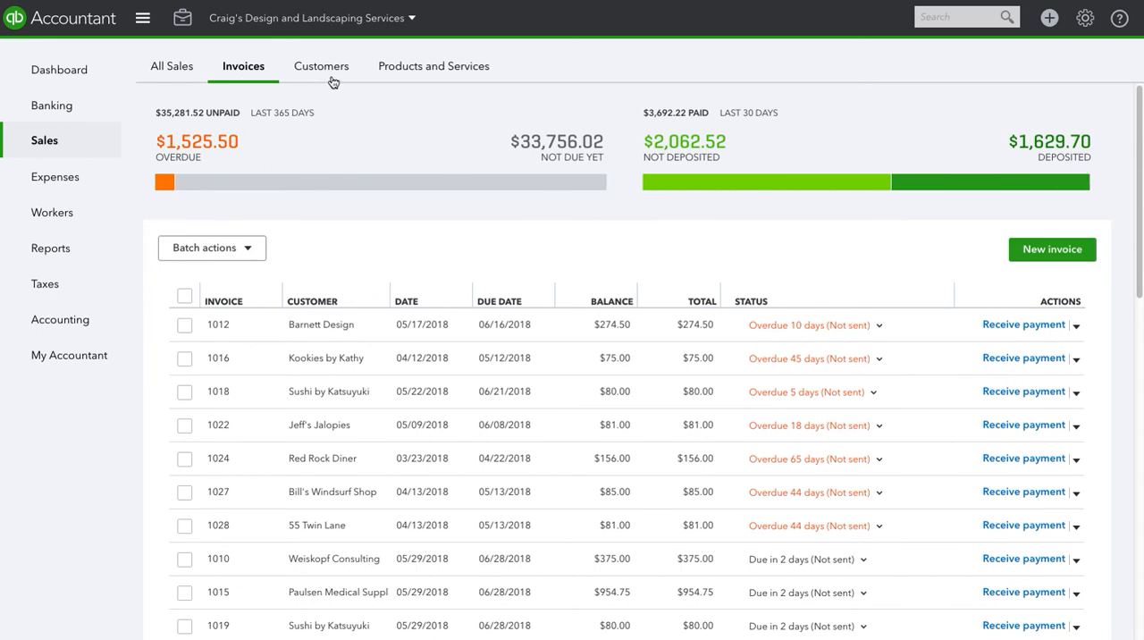
{"action": "mouse_move", "coordinate": [361, 295]}
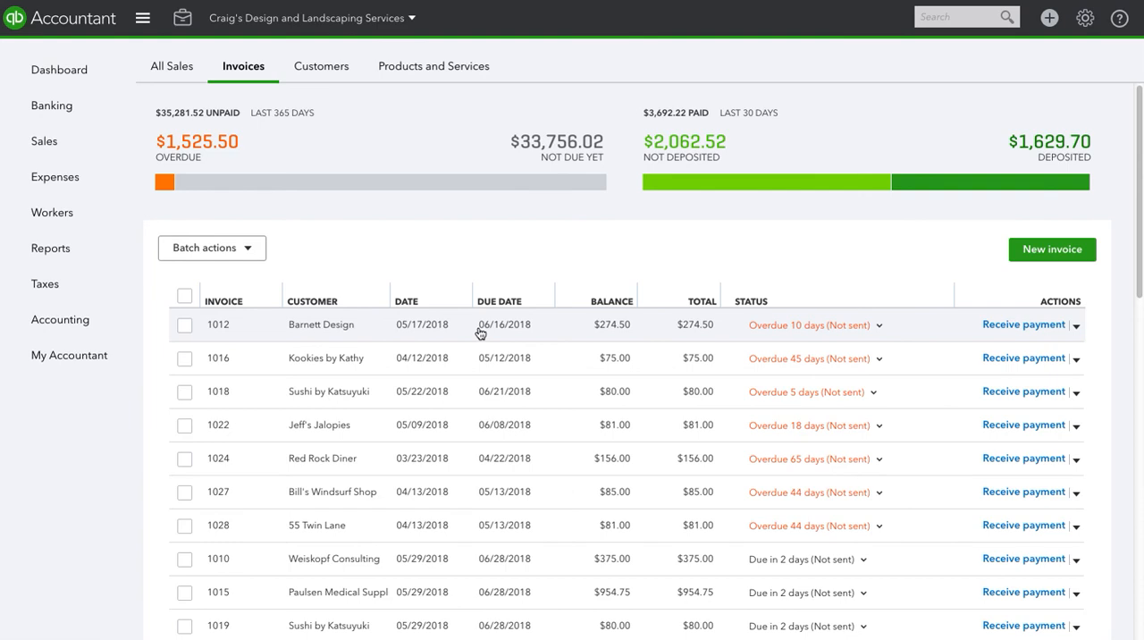
Step: Open invoice #1012 for Barnett Design with its $274.50 balance due
{"action": "left_click", "coordinate": [218, 323]}
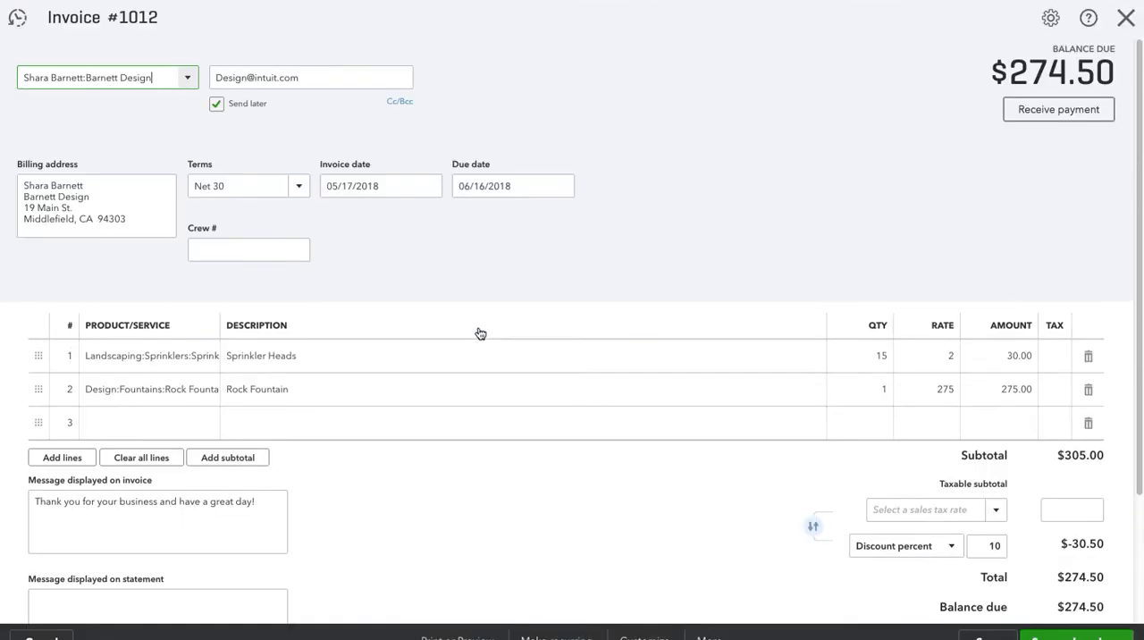
{"action": "mouse_move", "coordinate": [836, 229]}
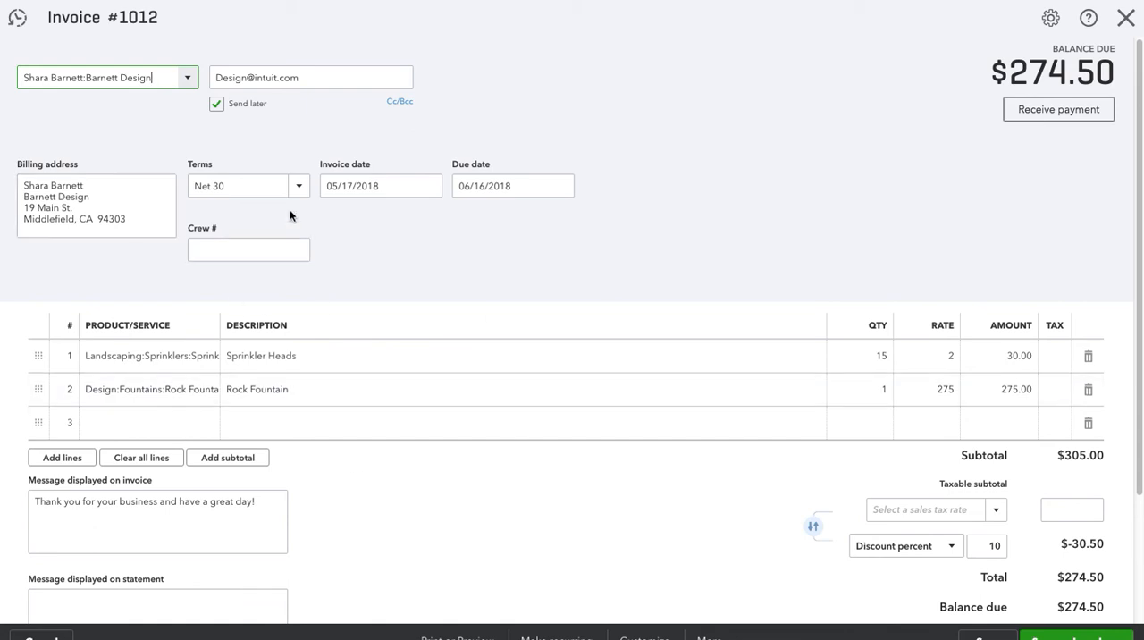
{"action": "mouse_move", "coordinate": [747, 626]}
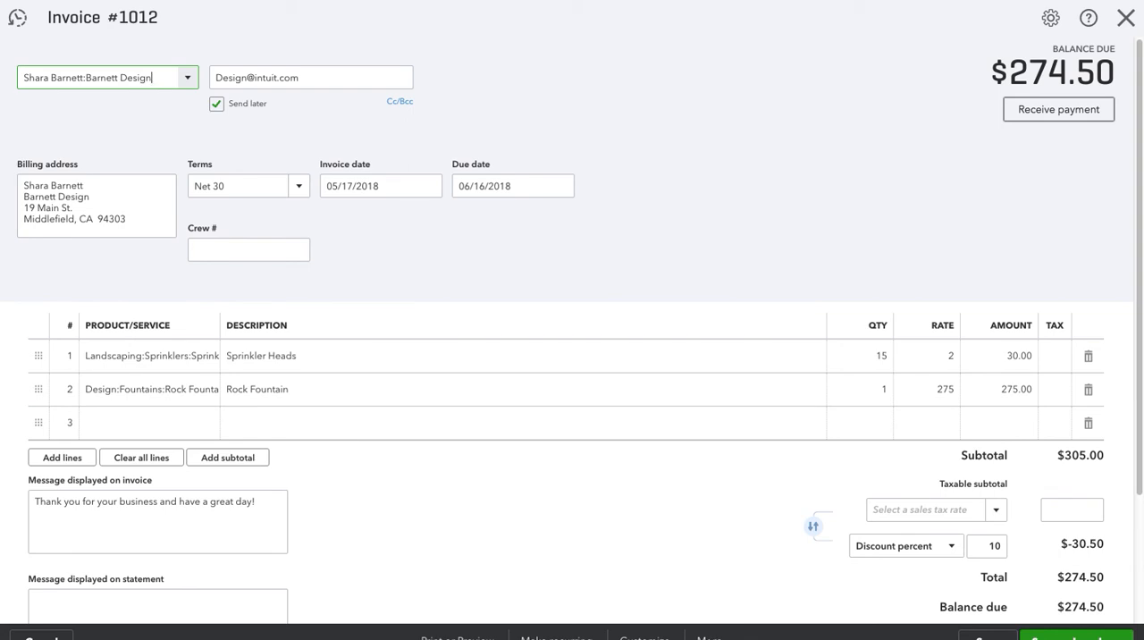
Step: Copy invoice #1012, giving the copy date 06/26/2018 and due date 07/26/2018
{"action": "left_click", "coordinate": [708, 636]}
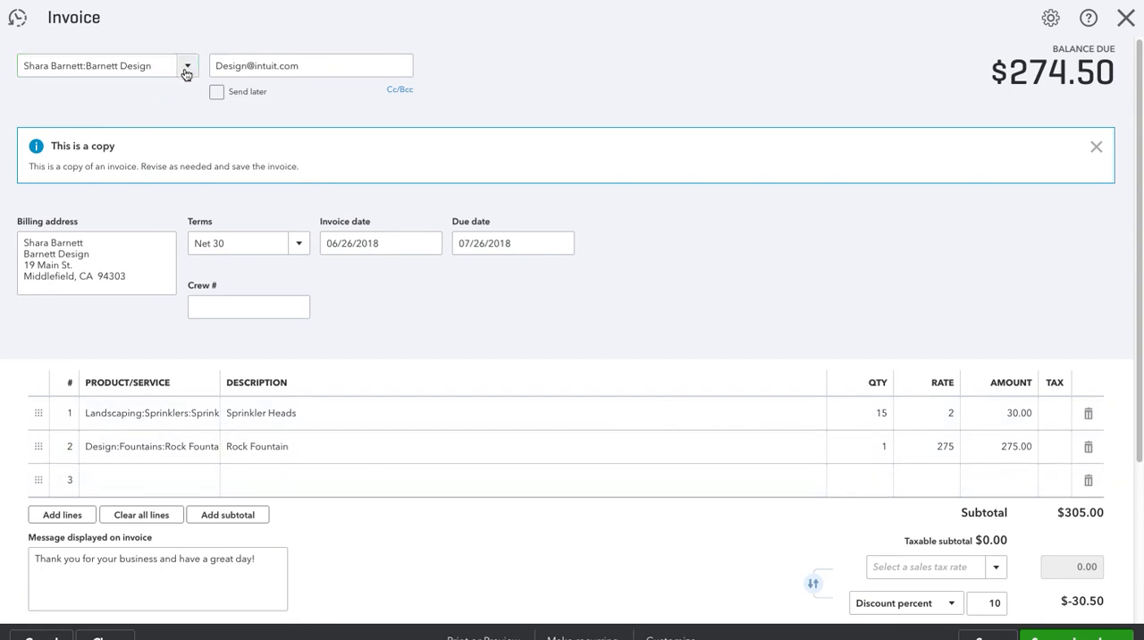
{"action": "mouse_move", "coordinate": [186, 75]}
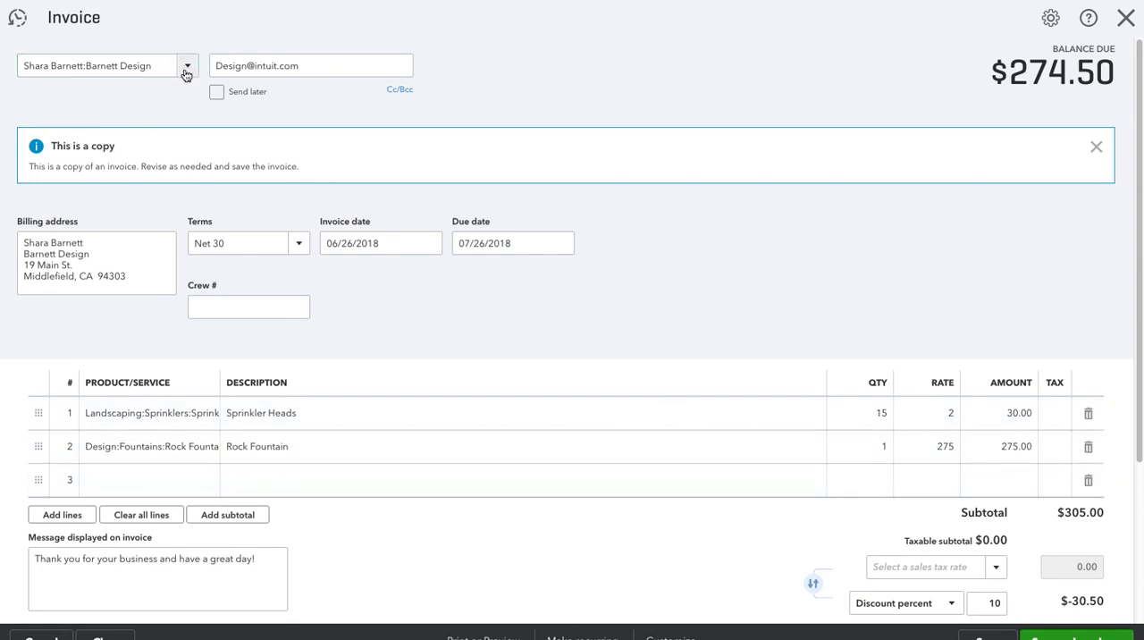
{"action": "mouse_move", "coordinate": [223, 111]}
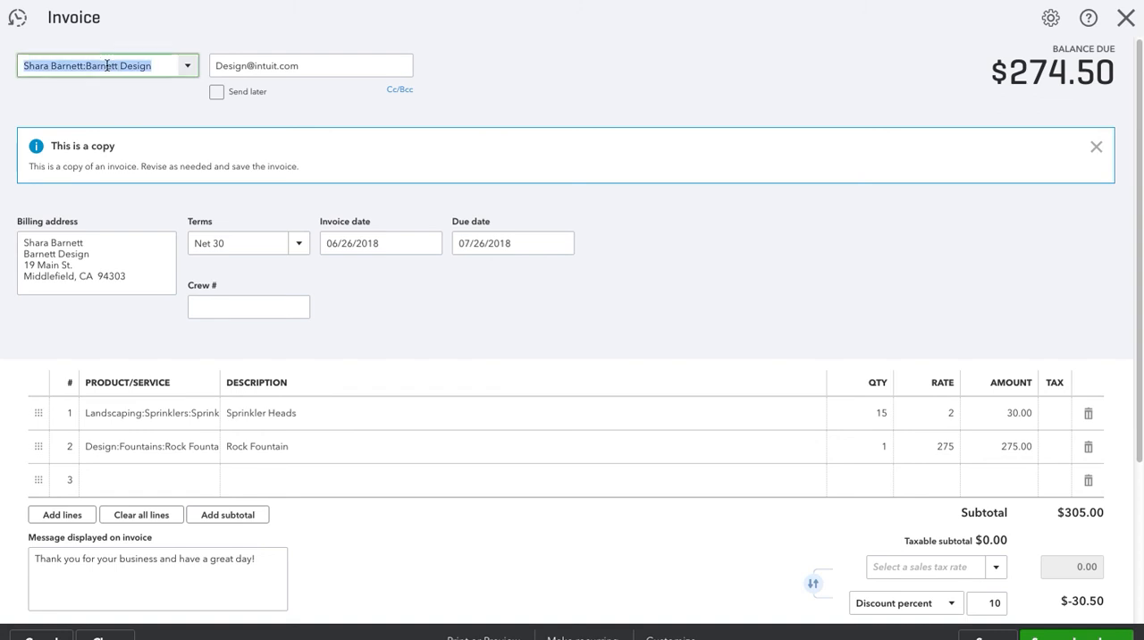
{"action": "mouse_move", "coordinate": [110, 74]}
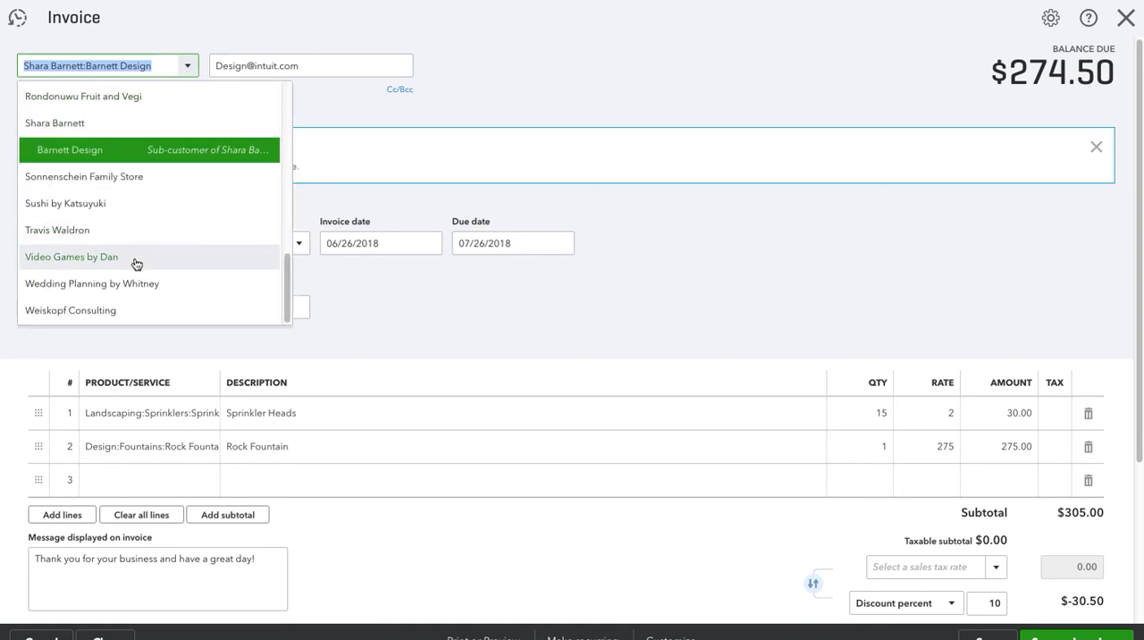
{"action": "left_click", "coordinate": [72, 257]}
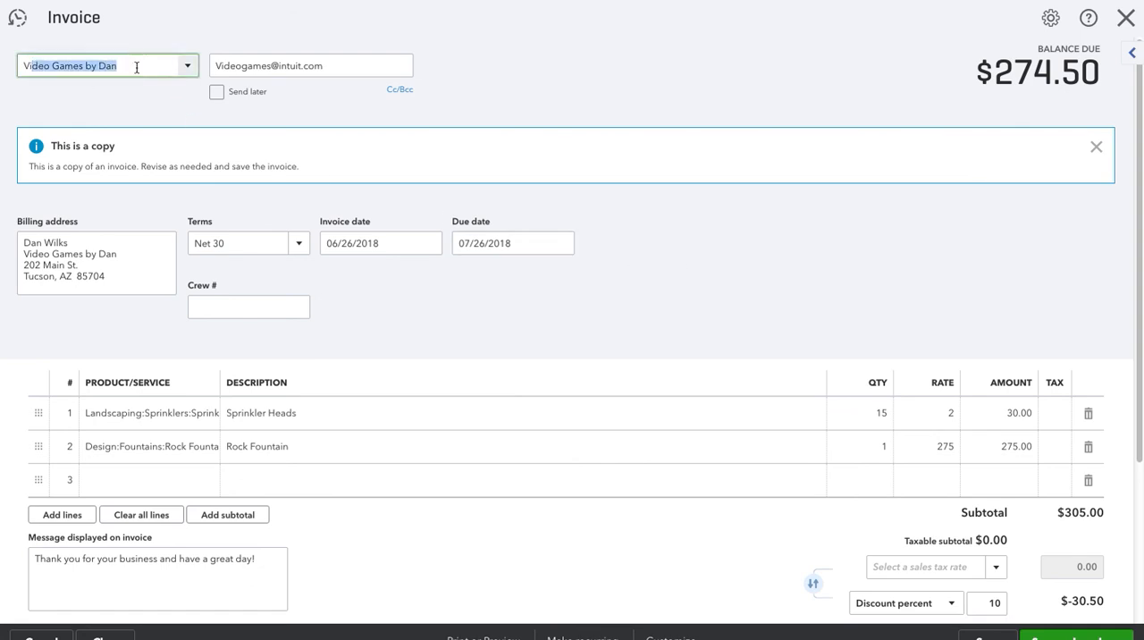
{"action": "left_click", "coordinate": [311, 64]}
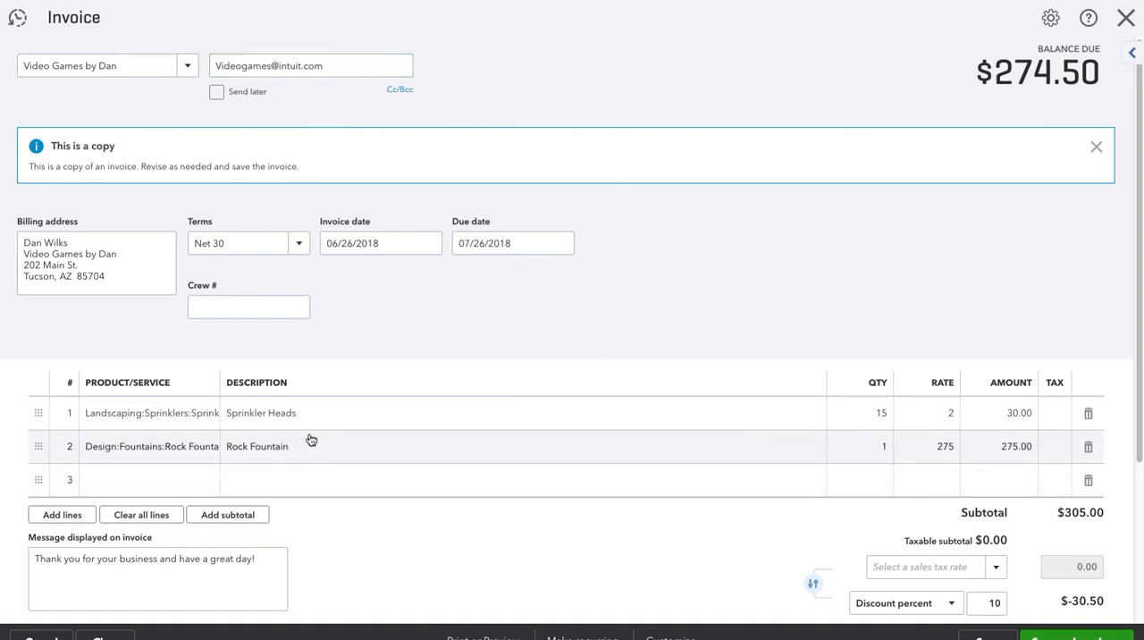
{"action": "scroll", "scroll_direction": "down", "scroll_amount": 3}
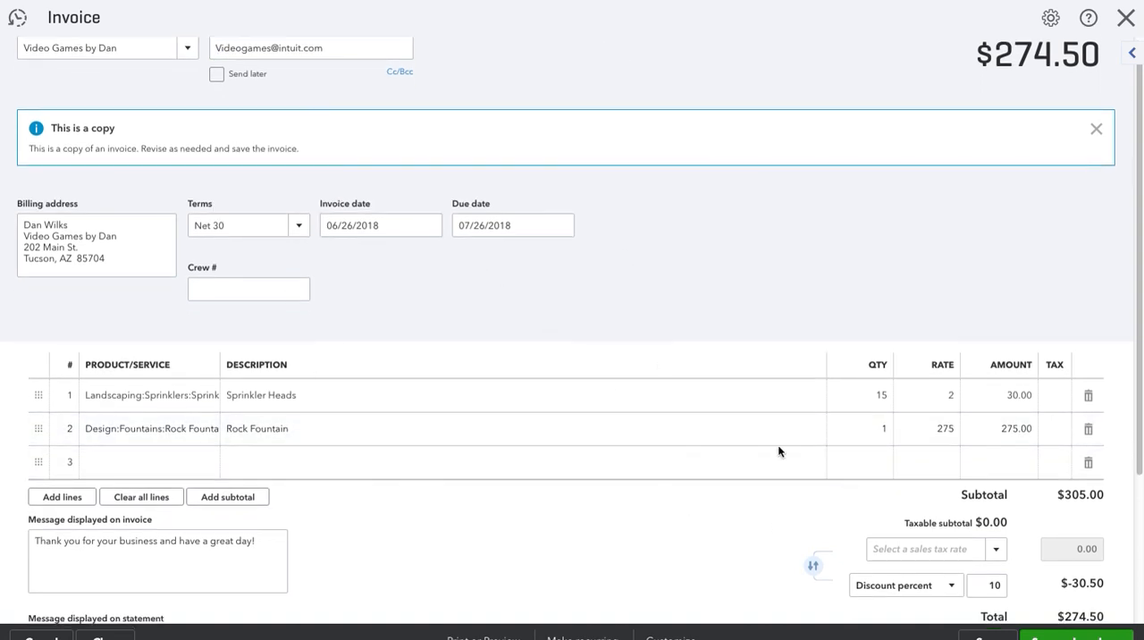
{"action": "scroll", "scroll_direction": "down", "scroll_amount": 3}
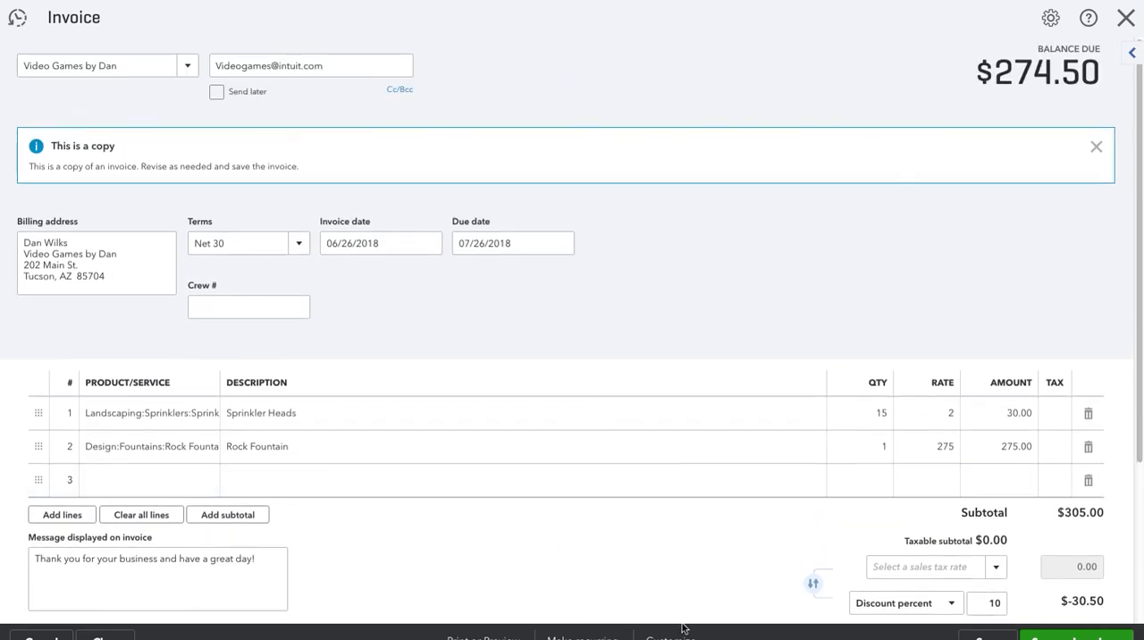
{"action": "mouse_move", "coordinate": [597, 533]}
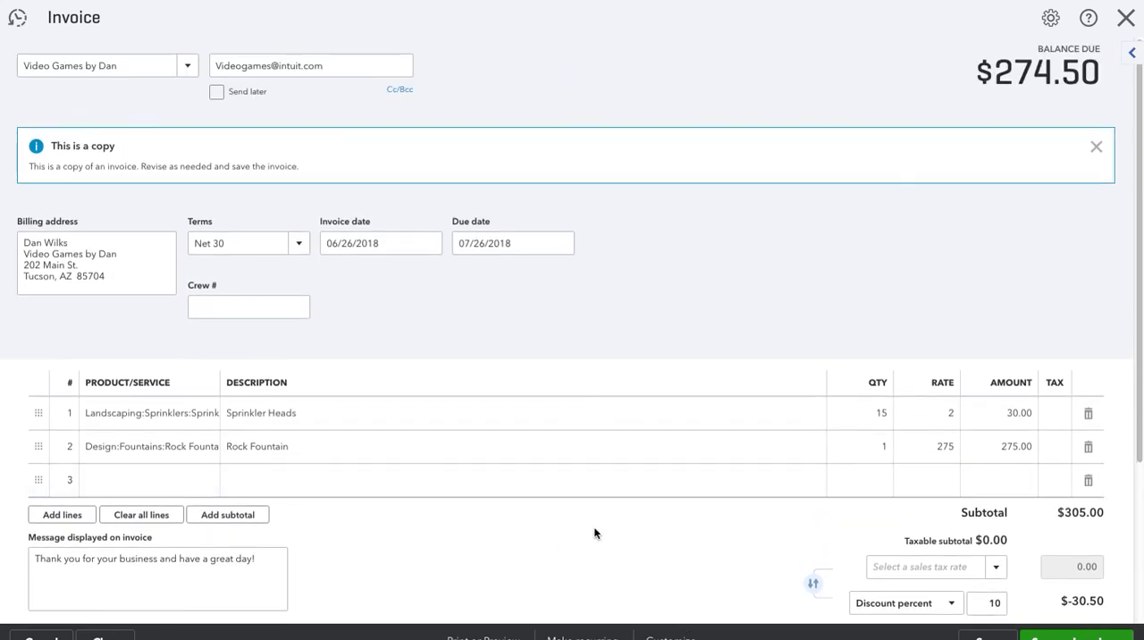